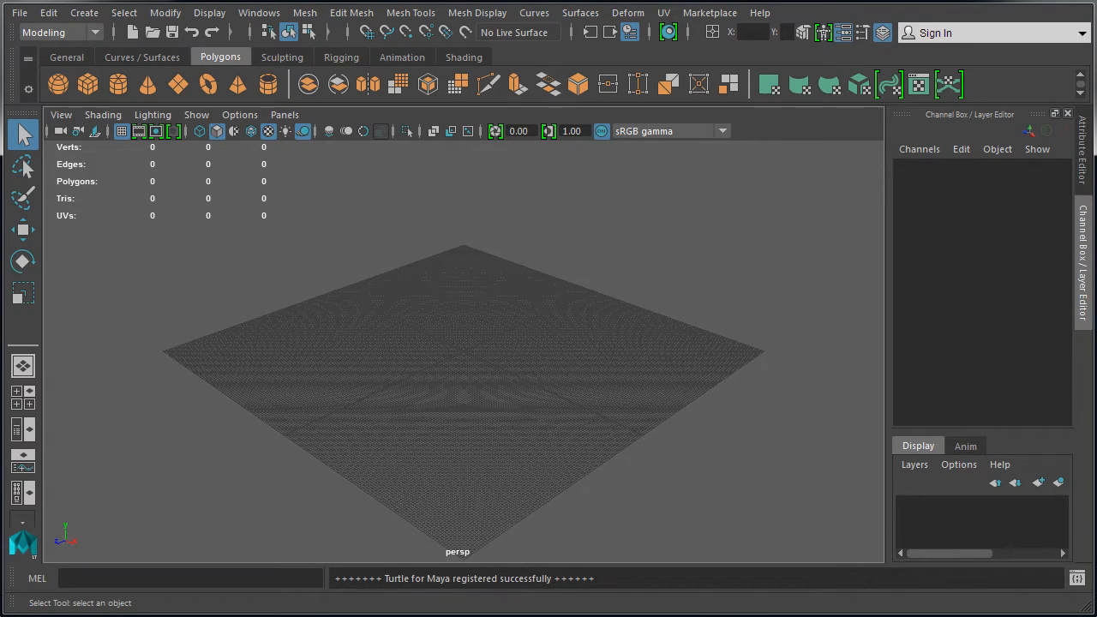
Toggle between Single Perspective and Four View layouts, showing top, perspective, front and side
key(space)
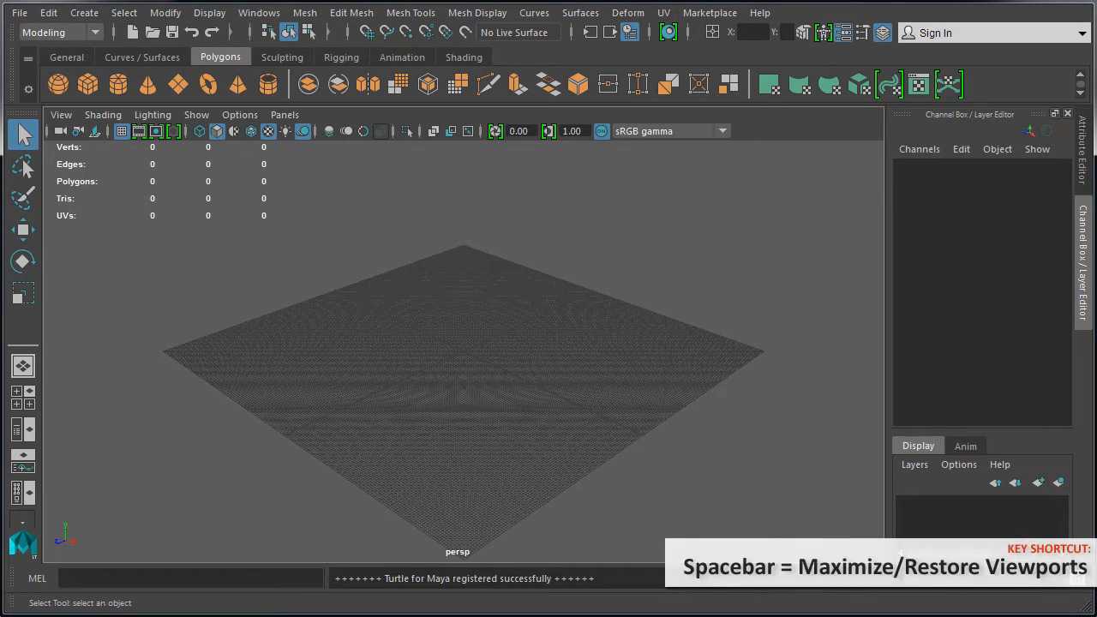
mouse_move(438, 326)
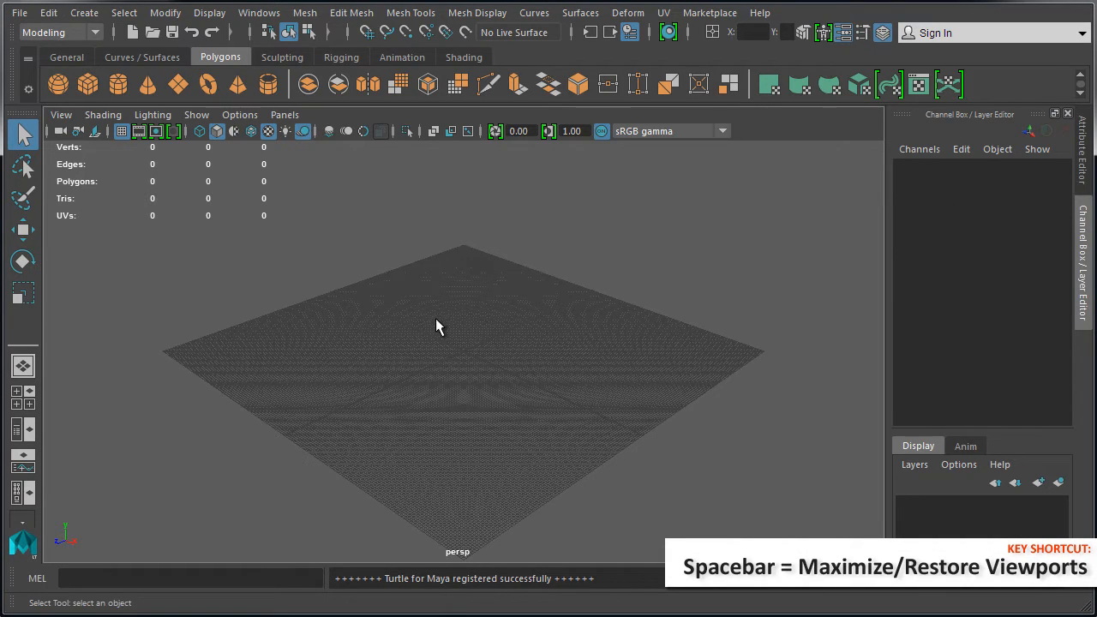
mouse_move(420, 266)
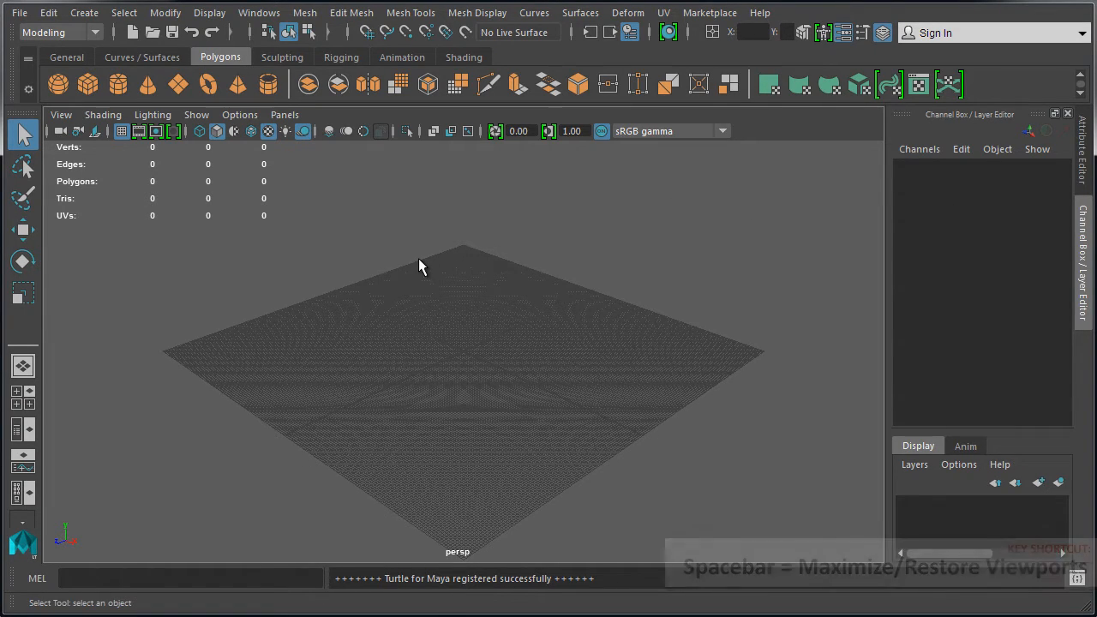
mouse_move(168, 355)
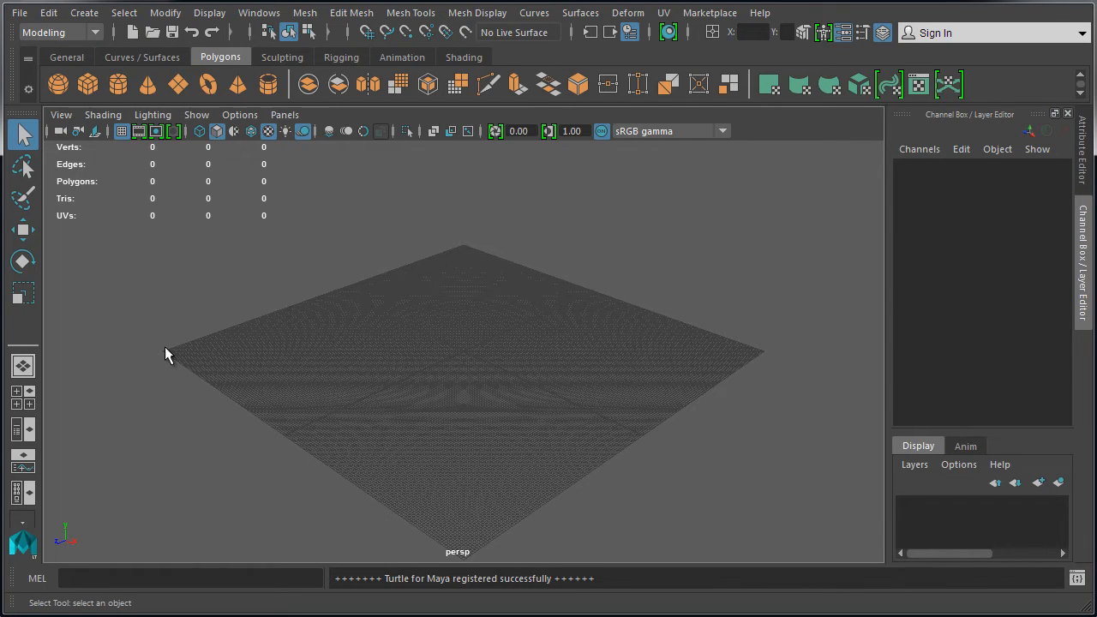
mouse_move(283, 295)
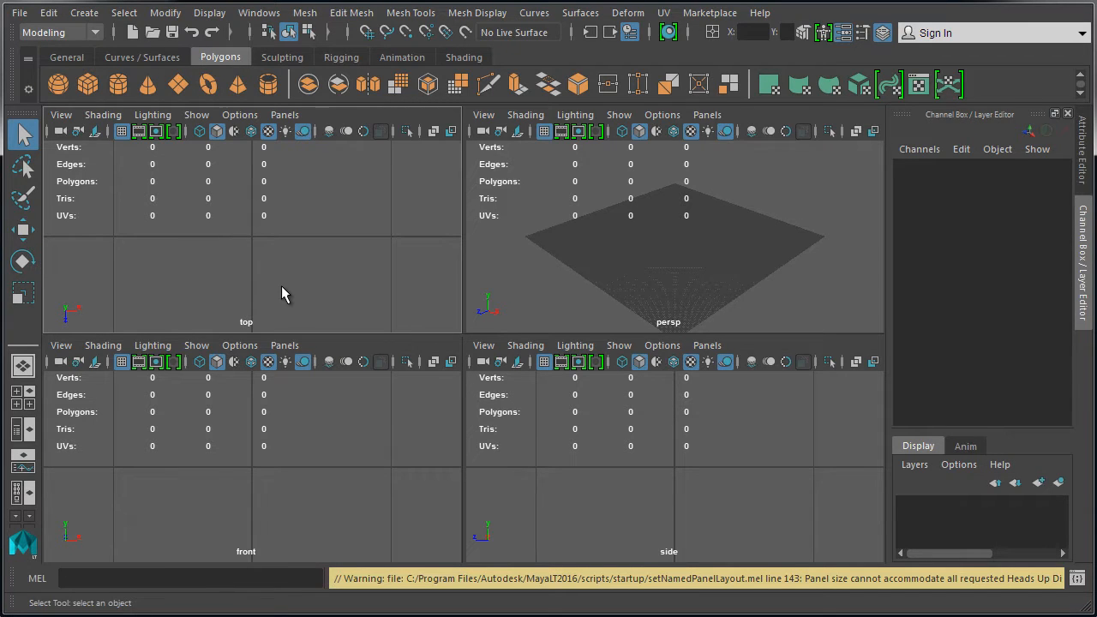
mouse_move(384, 223)
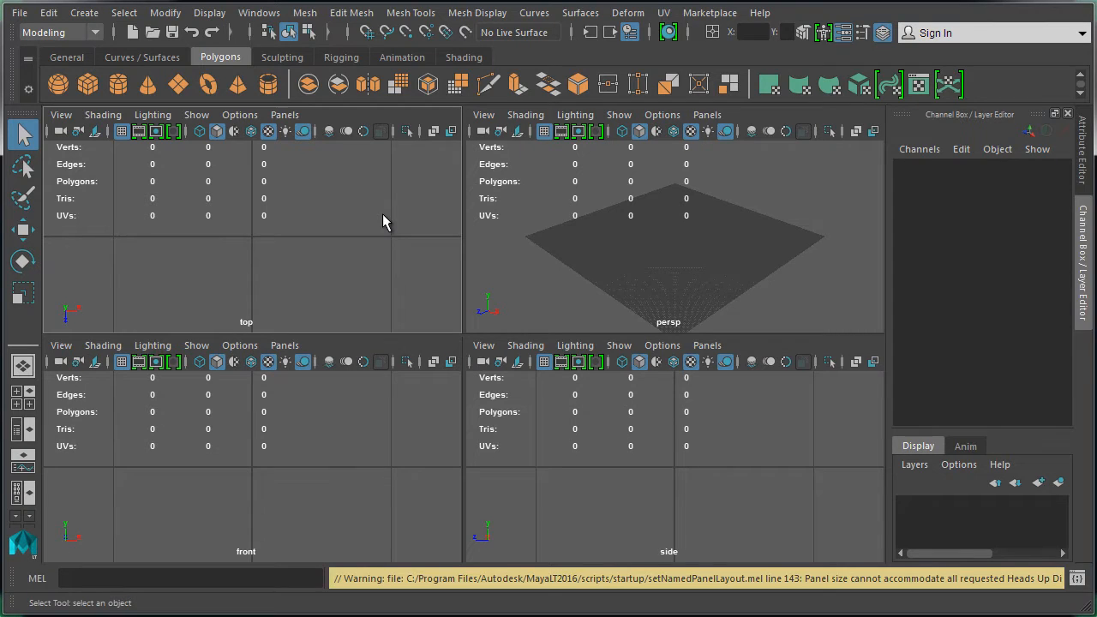
mouse_move(322, 483)
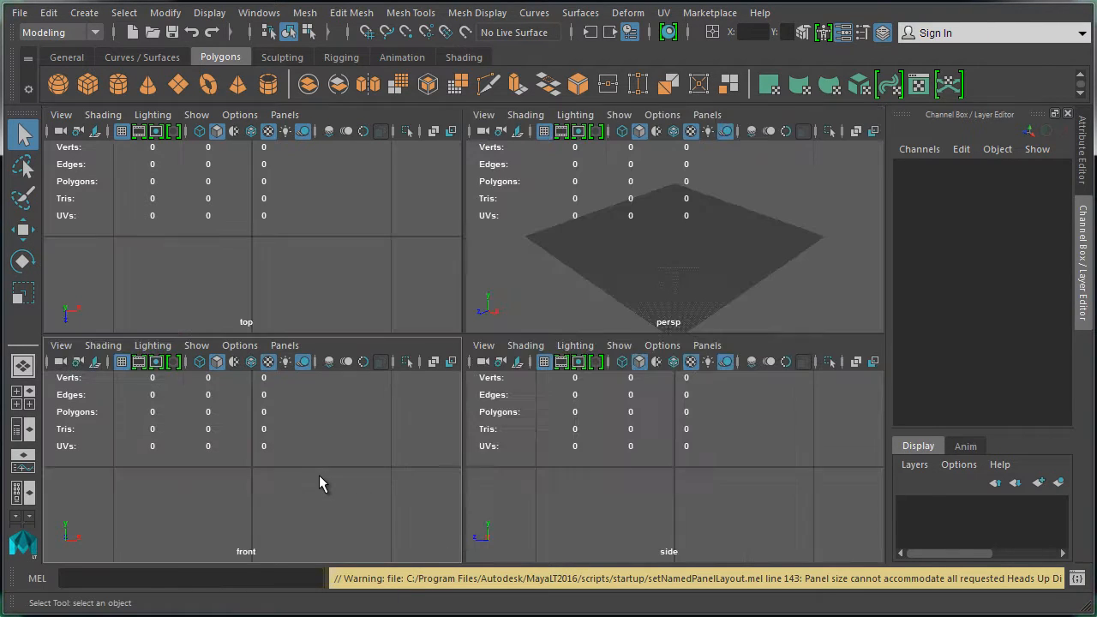
mouse_move(383, 249)
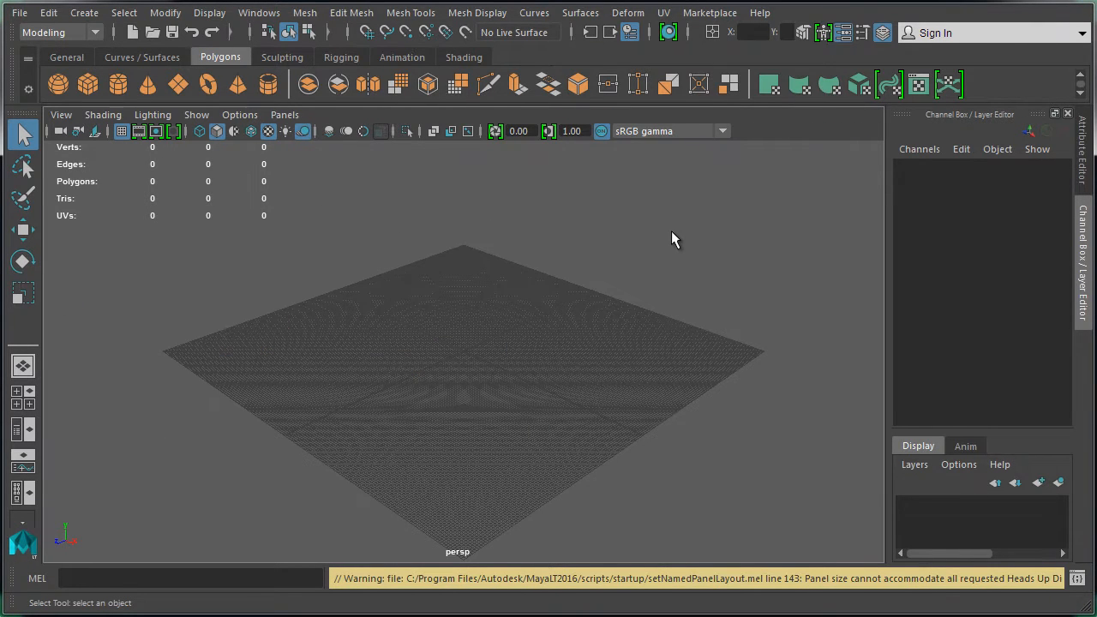
mouse_move(730, 243)
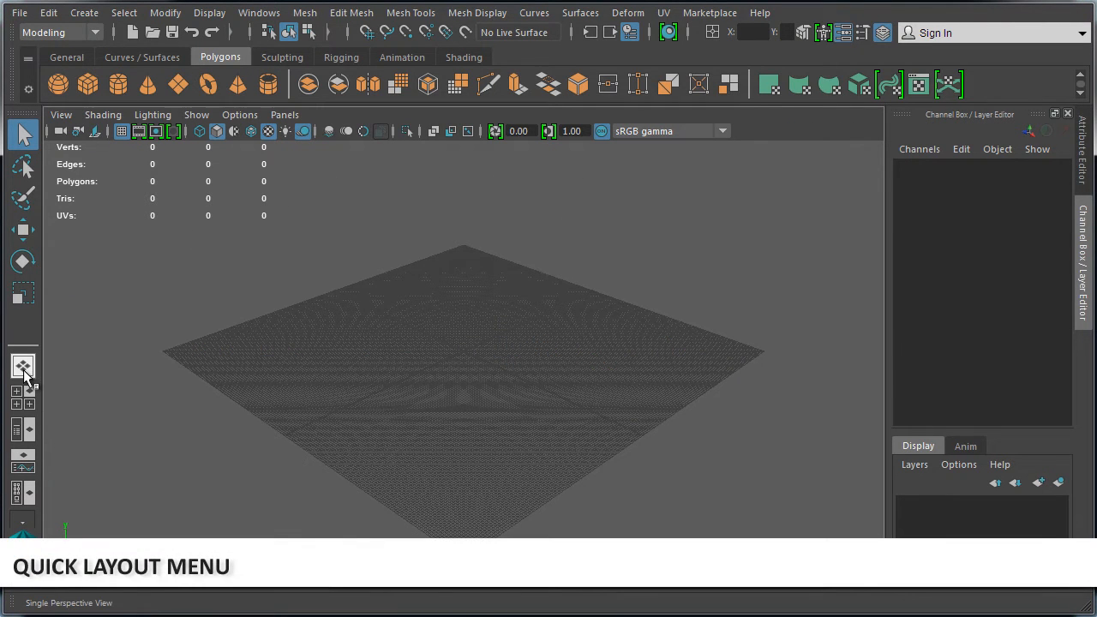
click(22, 392)
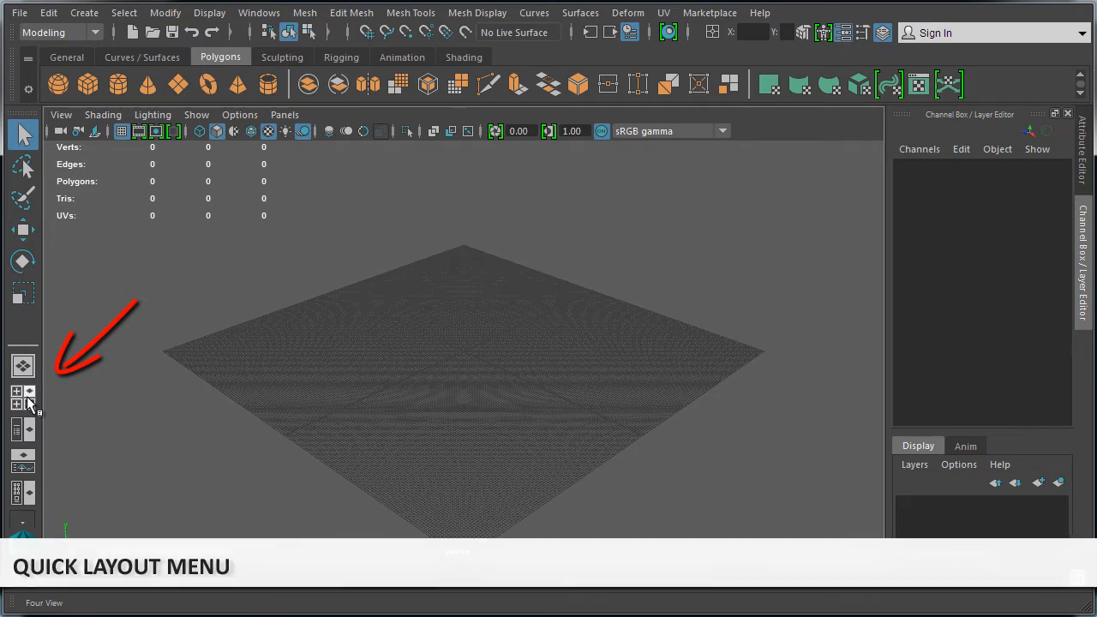
click(15, 391)
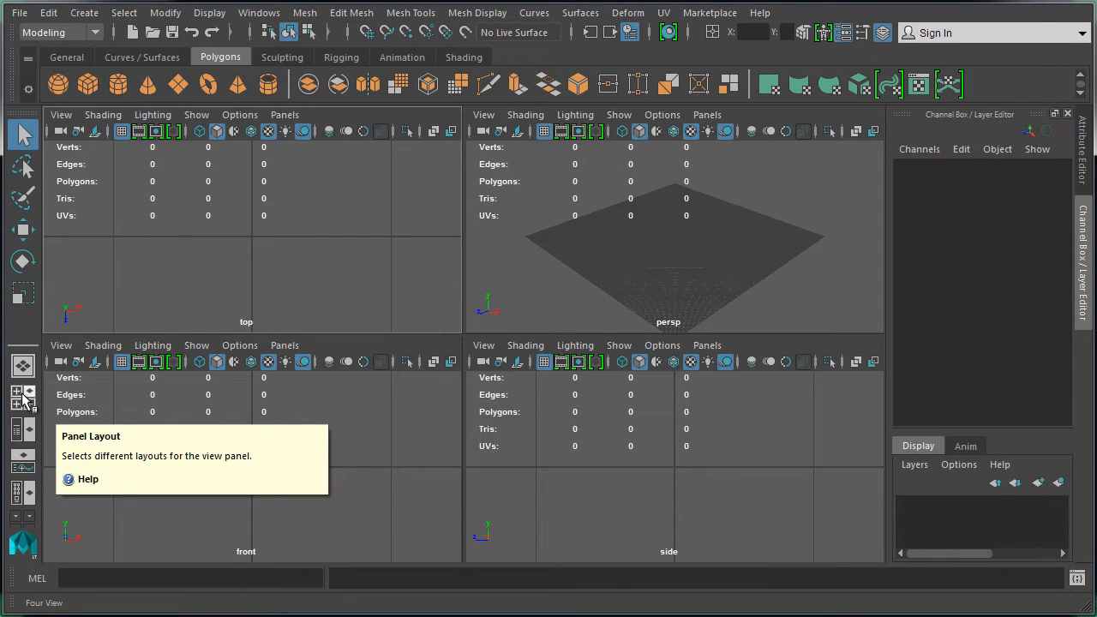
click(22, 367)
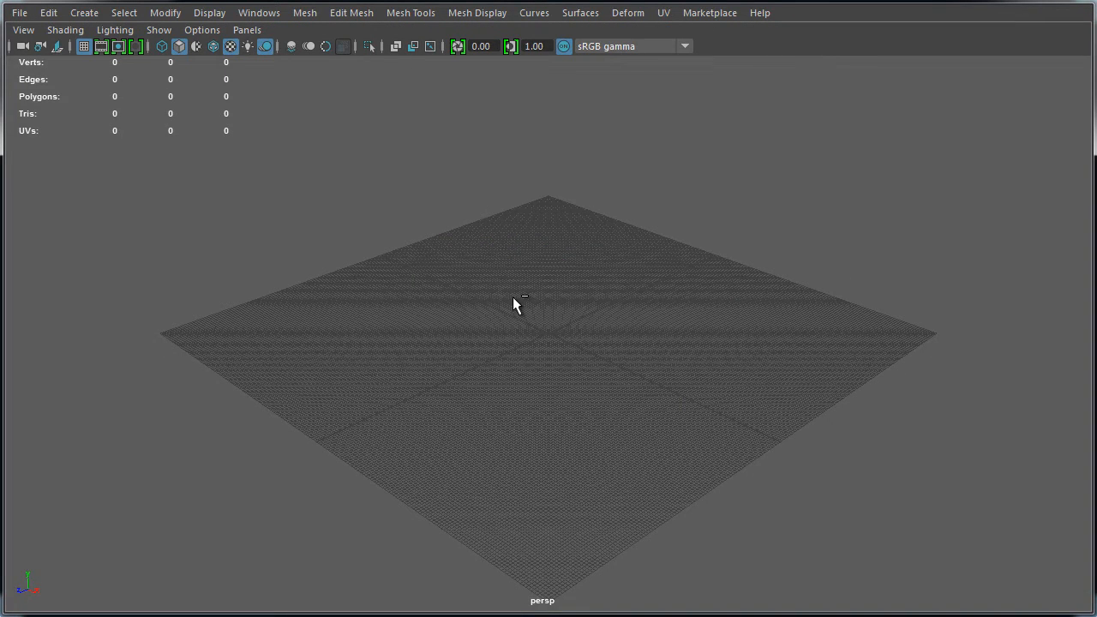
Restore the full interface with Ctrl+Space and return from the maximized front view to perspective
key(ctrl+space)
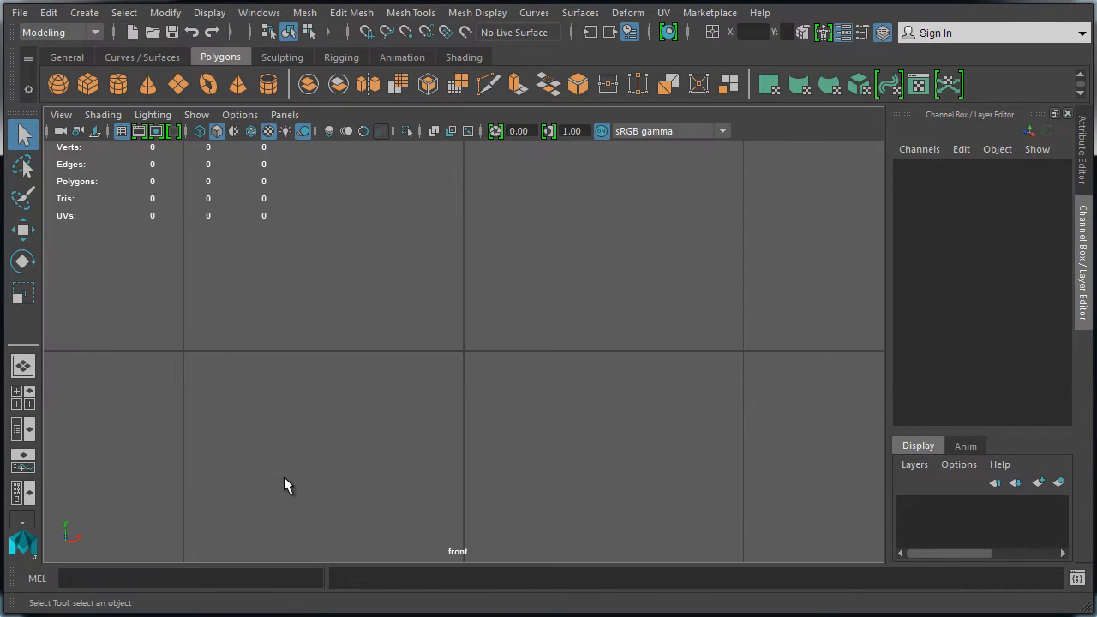
key(Space)
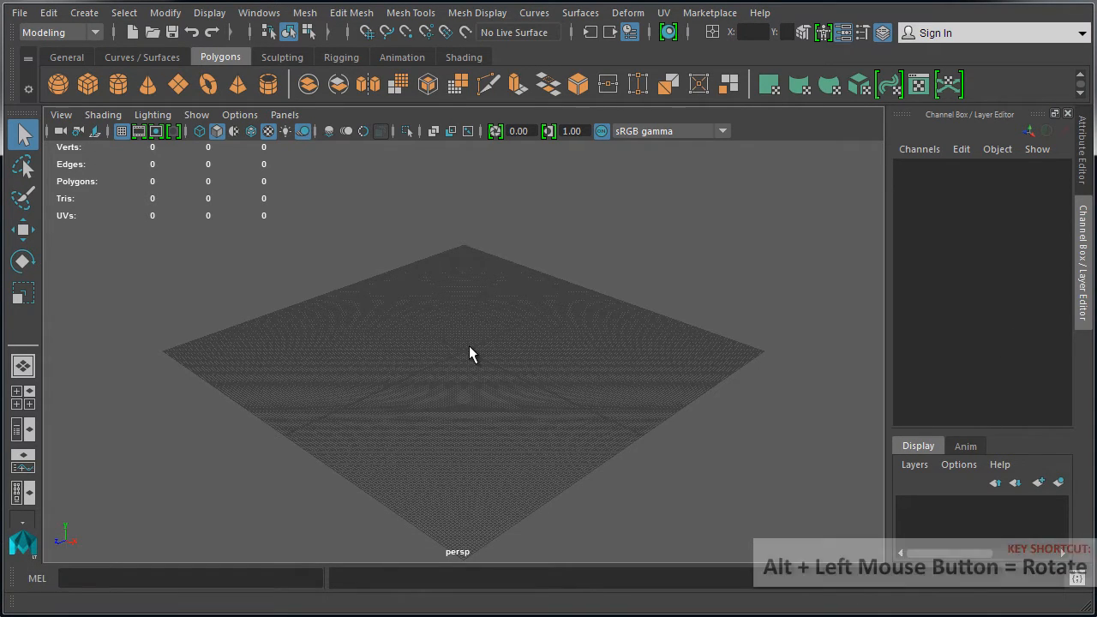
Tumble the perspective camera around the empty grid to a lower, closer angle
drag(469, 354, 465, 348)
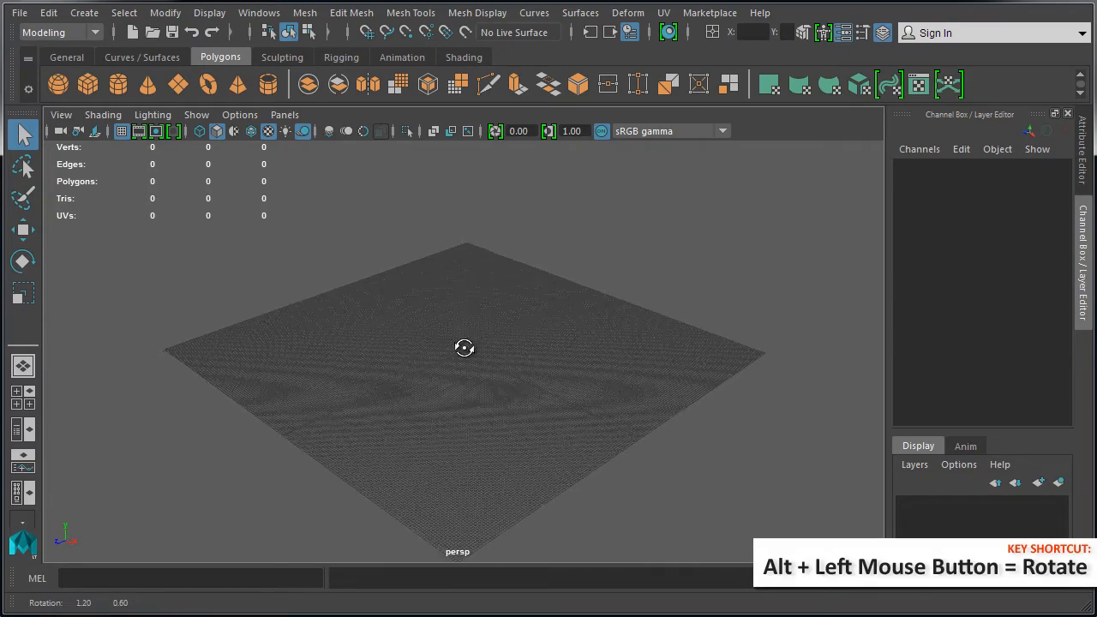
drag(465, 347, 443, 339)
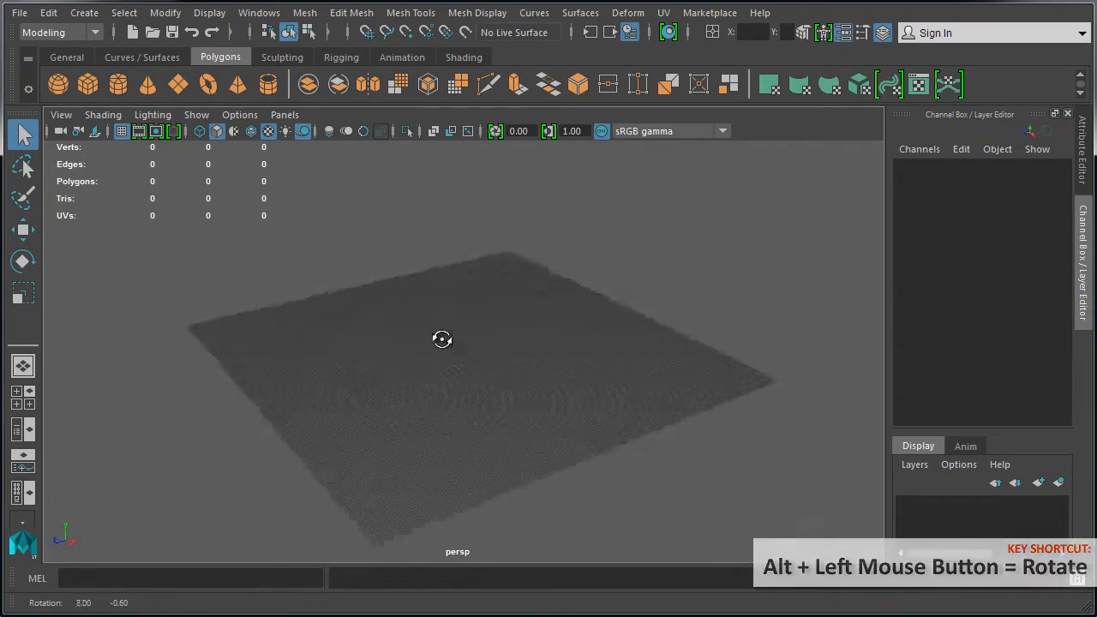
drag(441, 338, 472, 400)
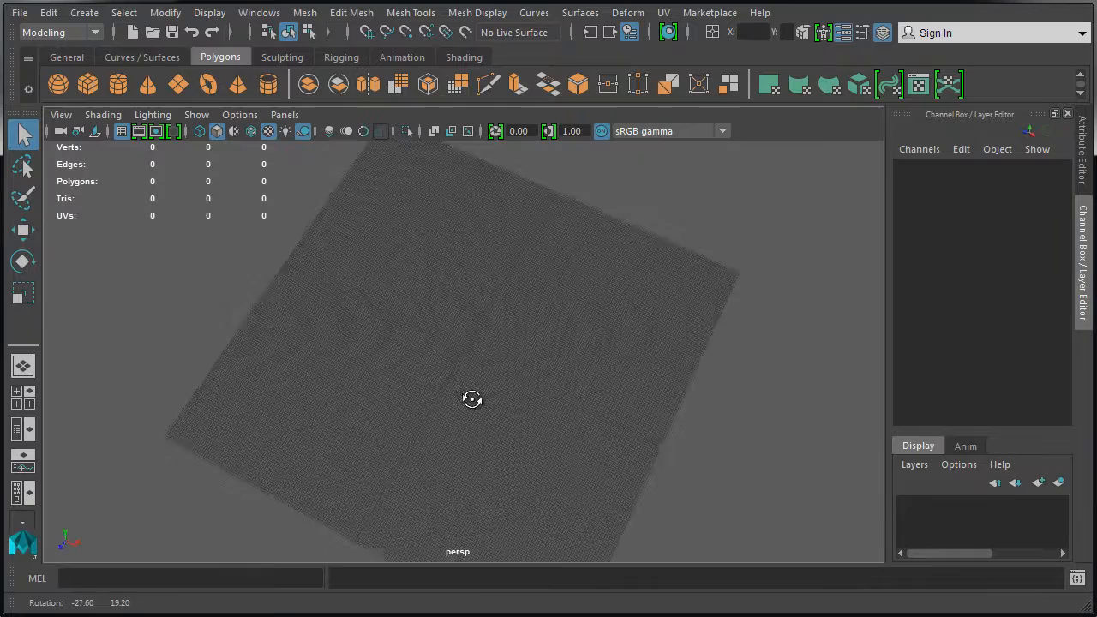
drag(473, 399, 468, 354)
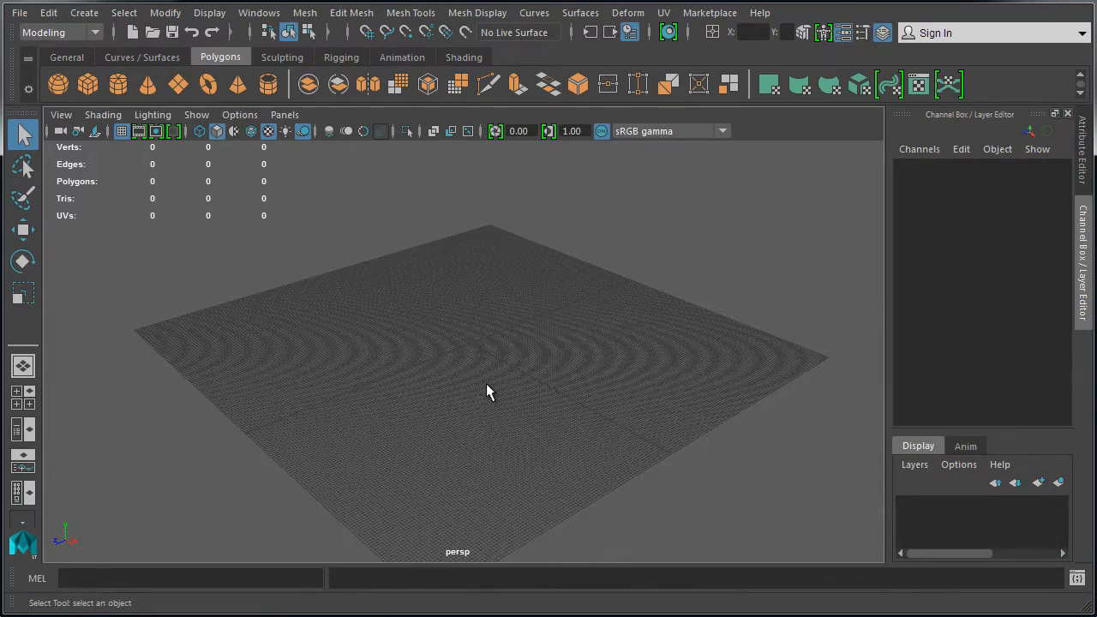
drag(489, 392, 495, 371)
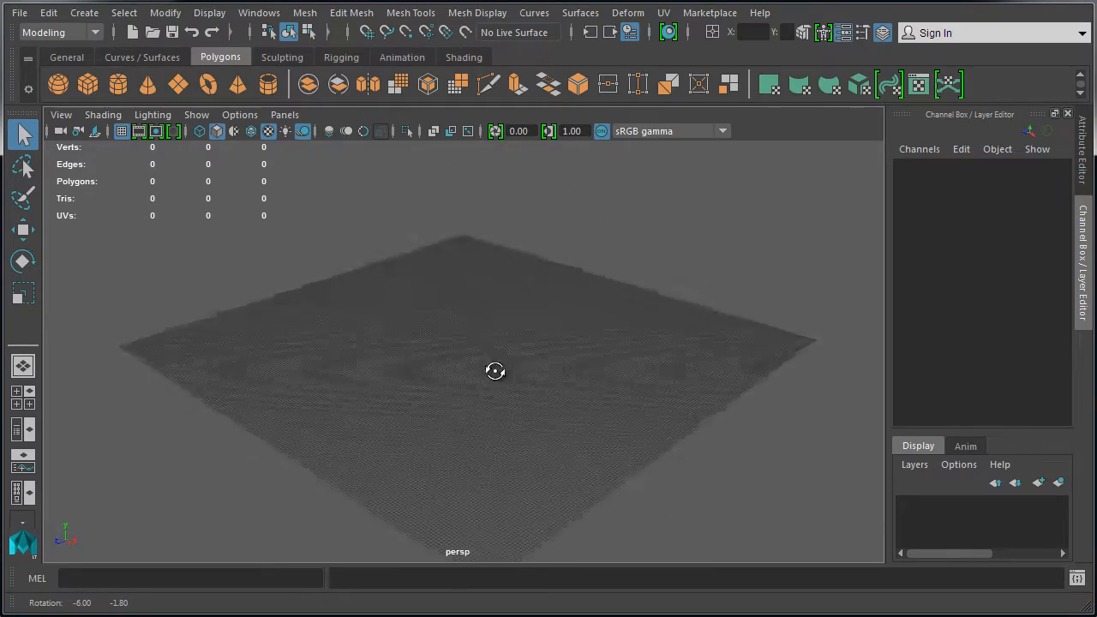
drag(494, 372, 463, 383)
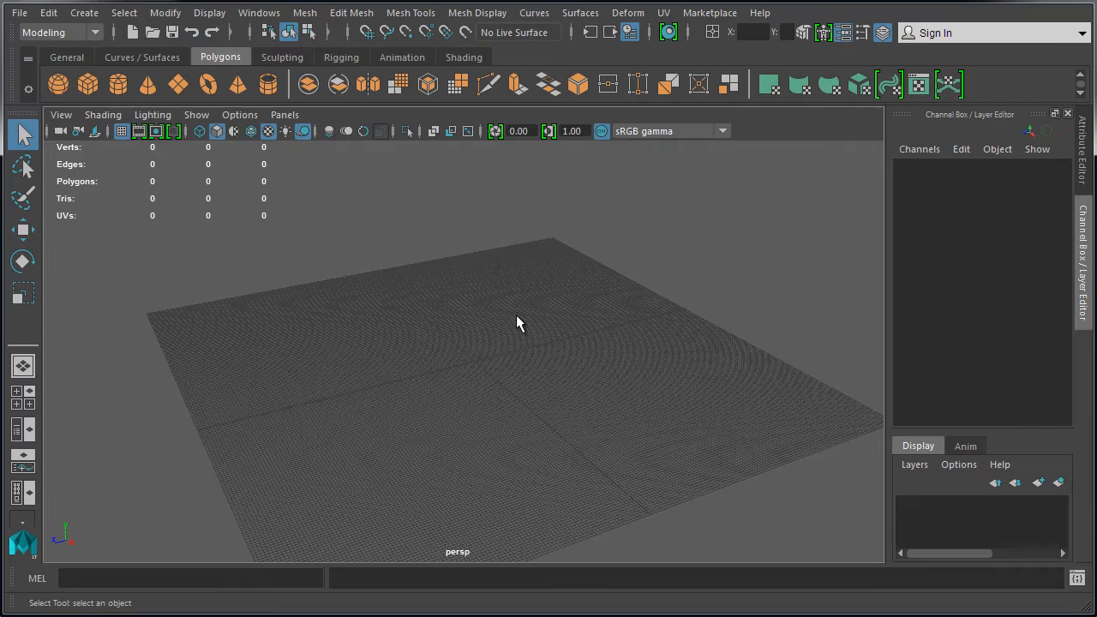
mouse_move(488, 368)
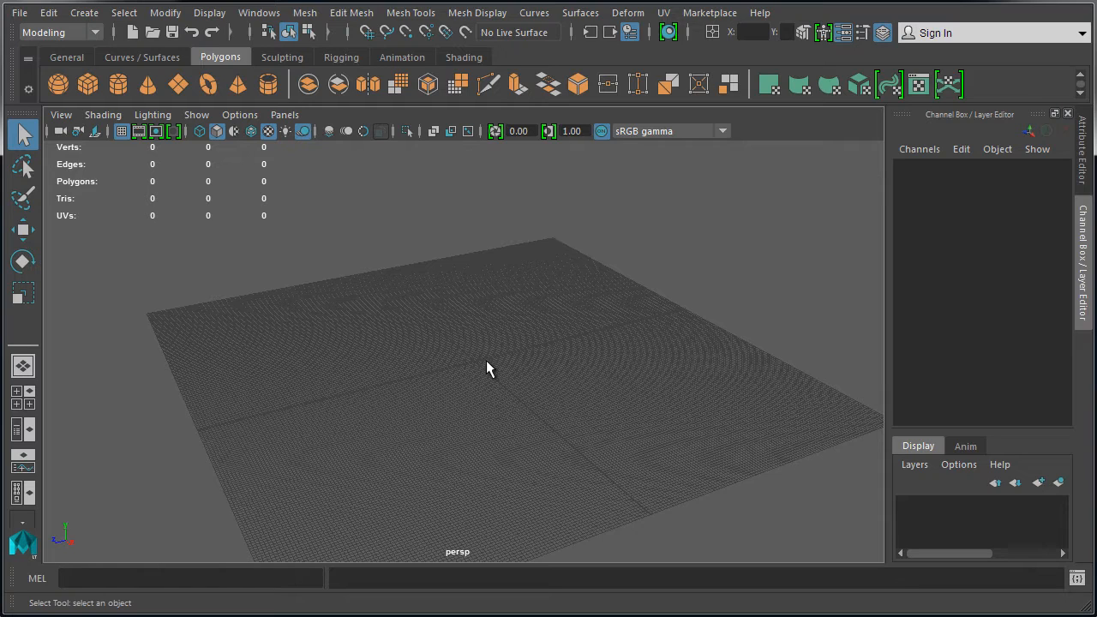
Create a polygon cube scaled to 495.852 on the grid and frame it with F
click(200, 132)
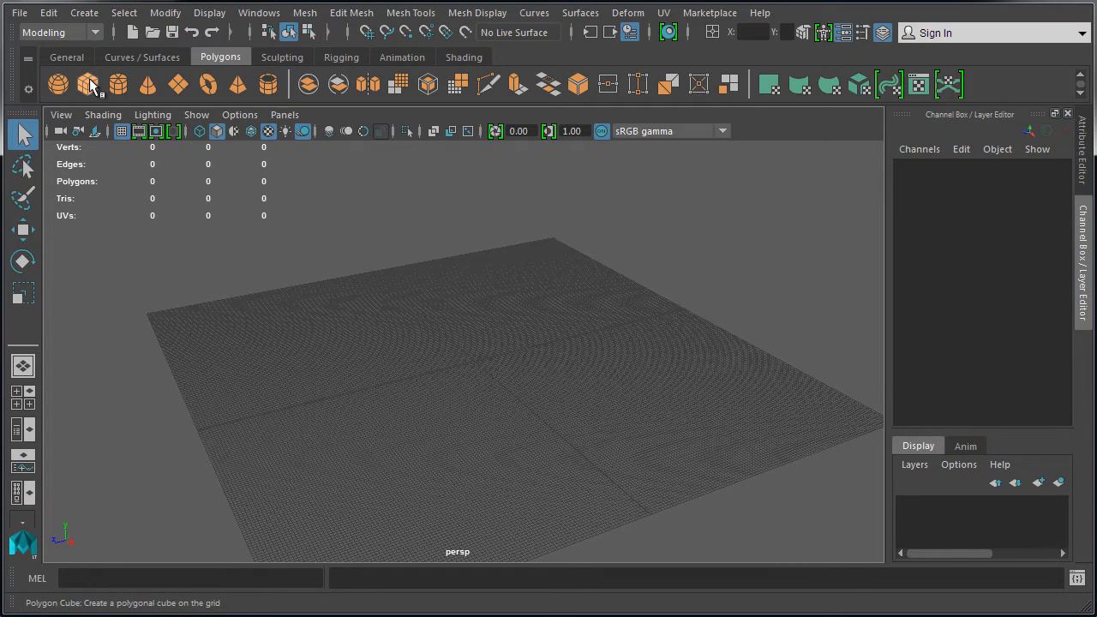
click(58, 84)
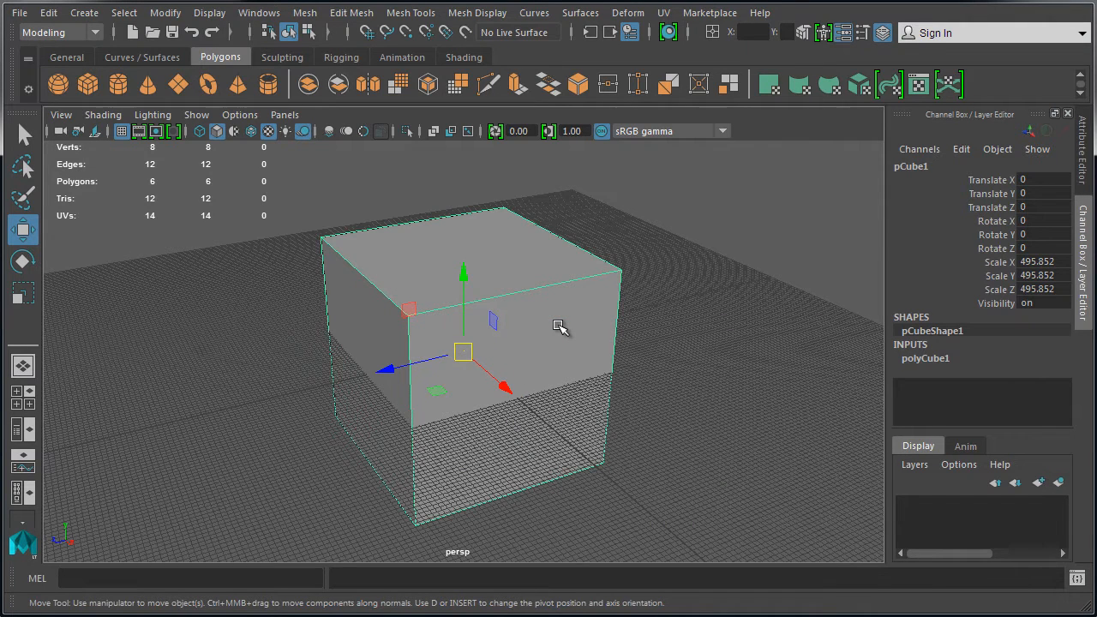
key(f)
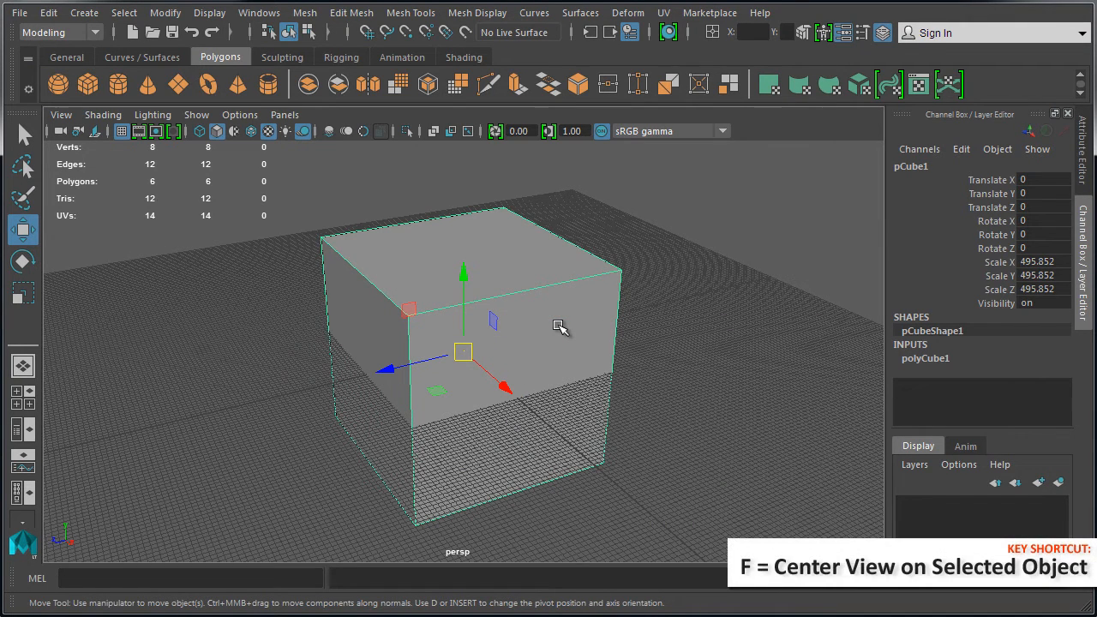
mouse_move(708, 319)
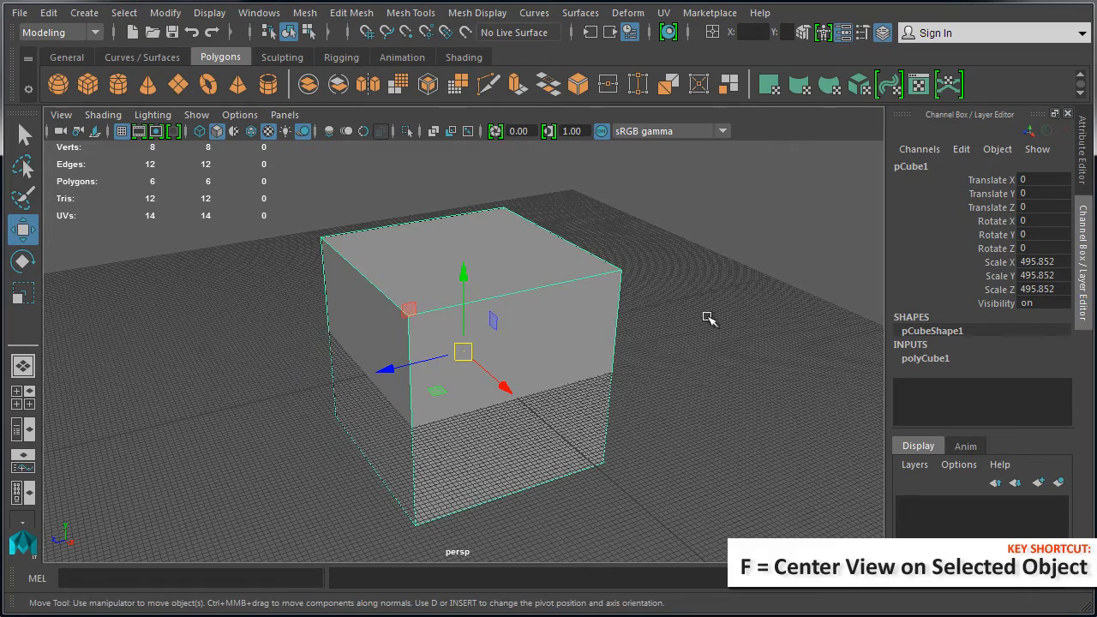
key(f)
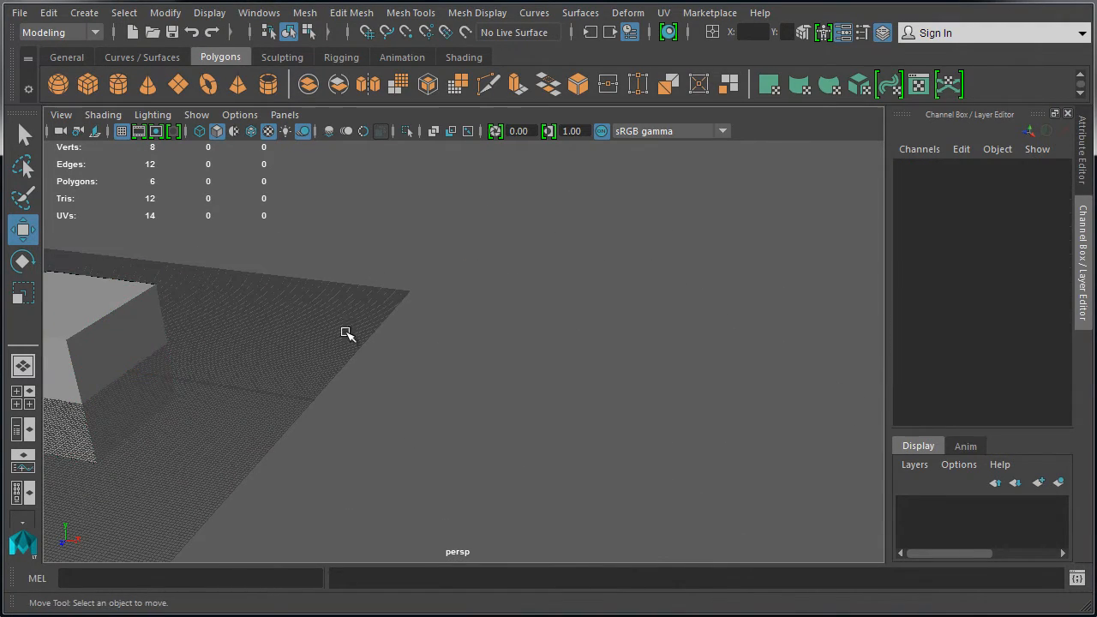
Select the cube and orbit the perspective camera to view it from another side
click(129, 343)
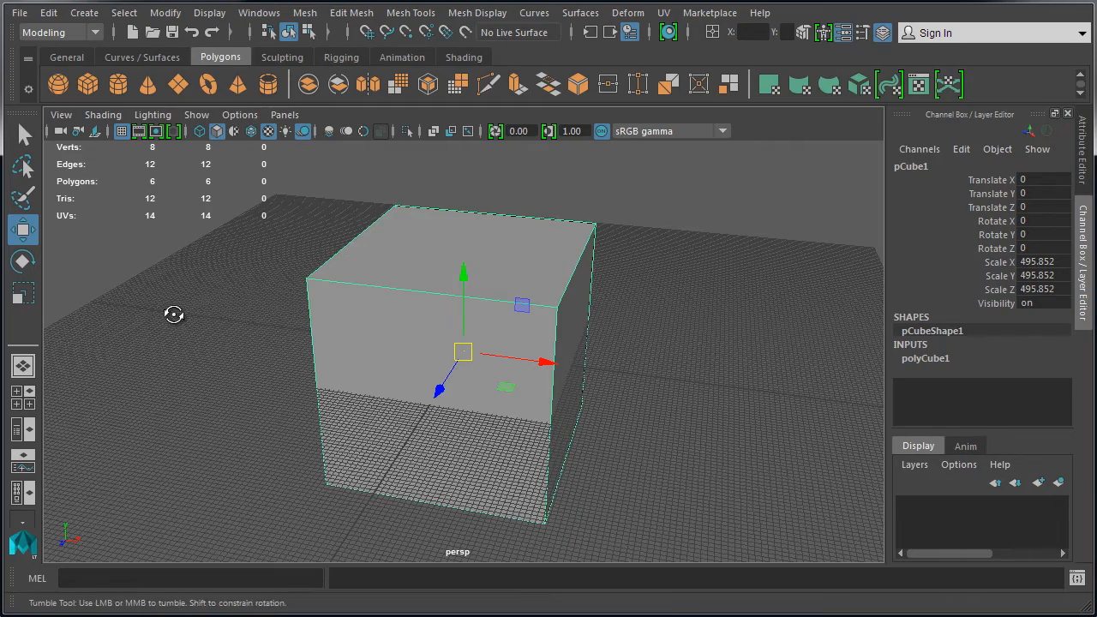
drag(174, 314, 418, 406)
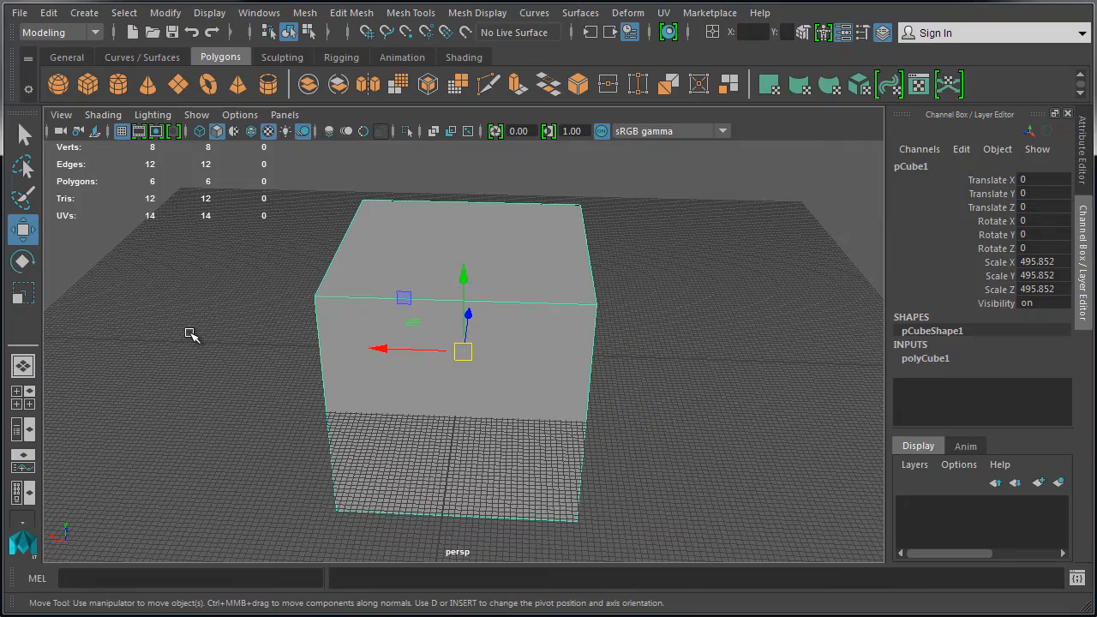
drag(192, 335, 156, 319)
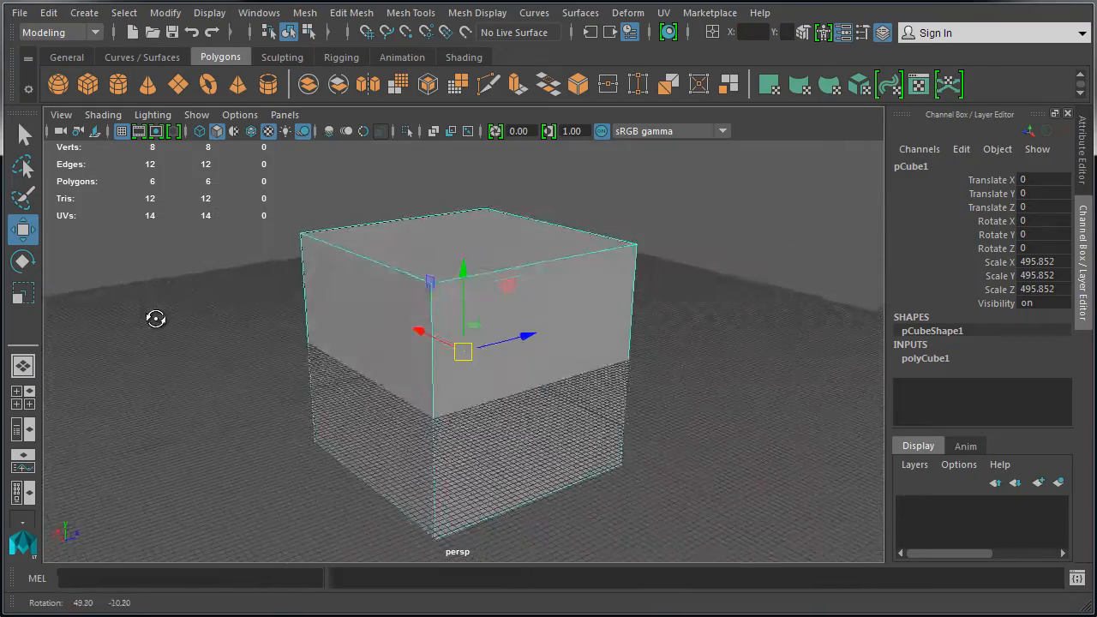
drag(156, 319, 375, 330)
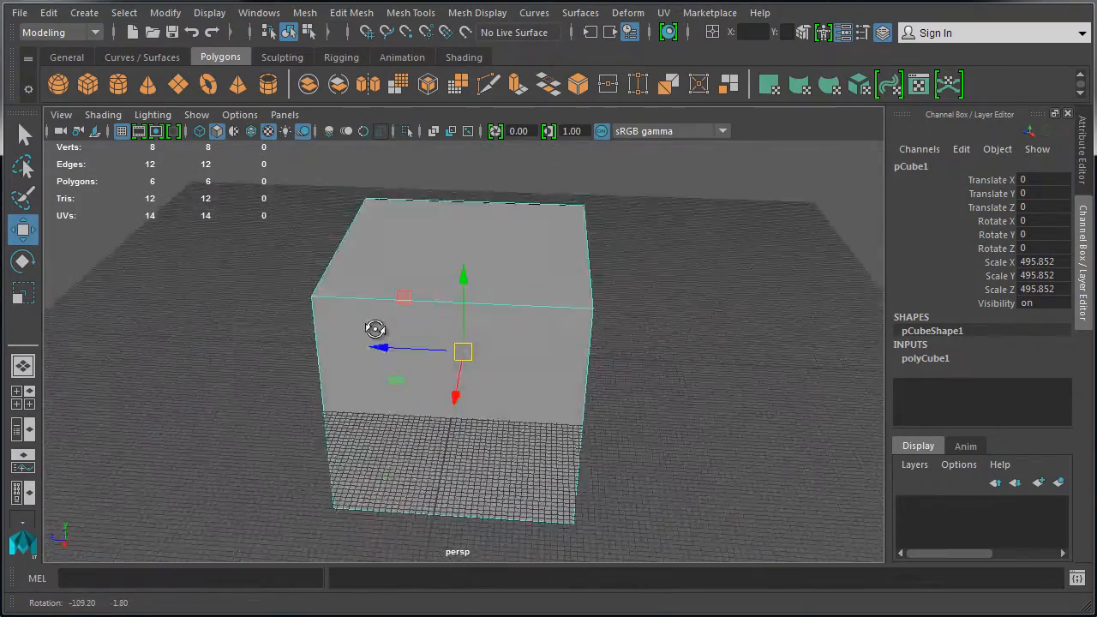
drag(377, 330, 536, 278)
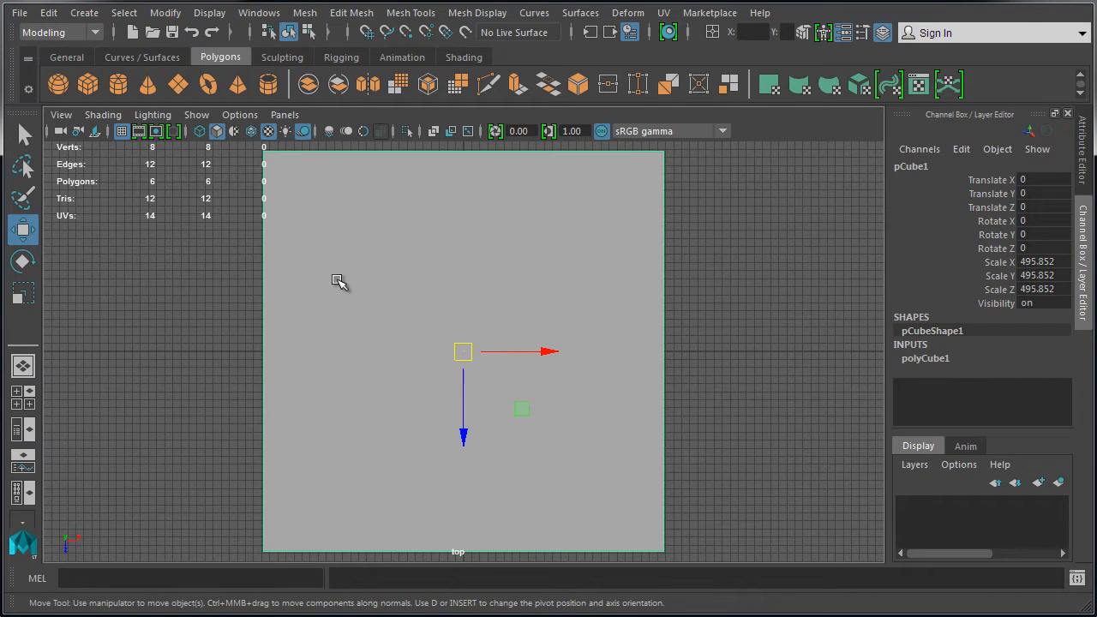
mouse_move(737, 275)
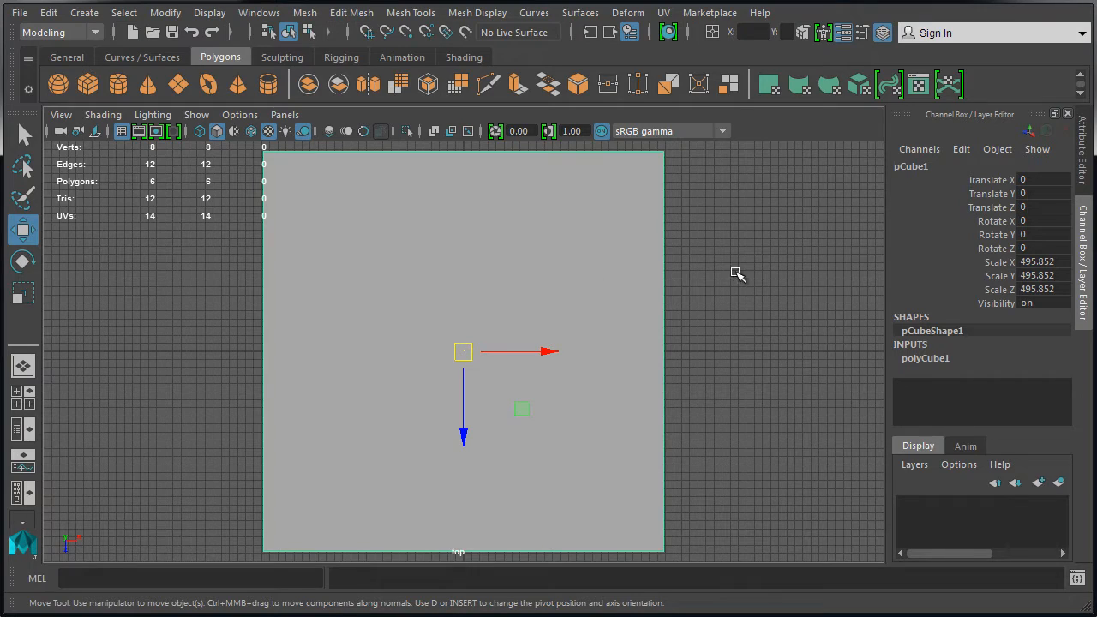
mouse_move(742, 274)
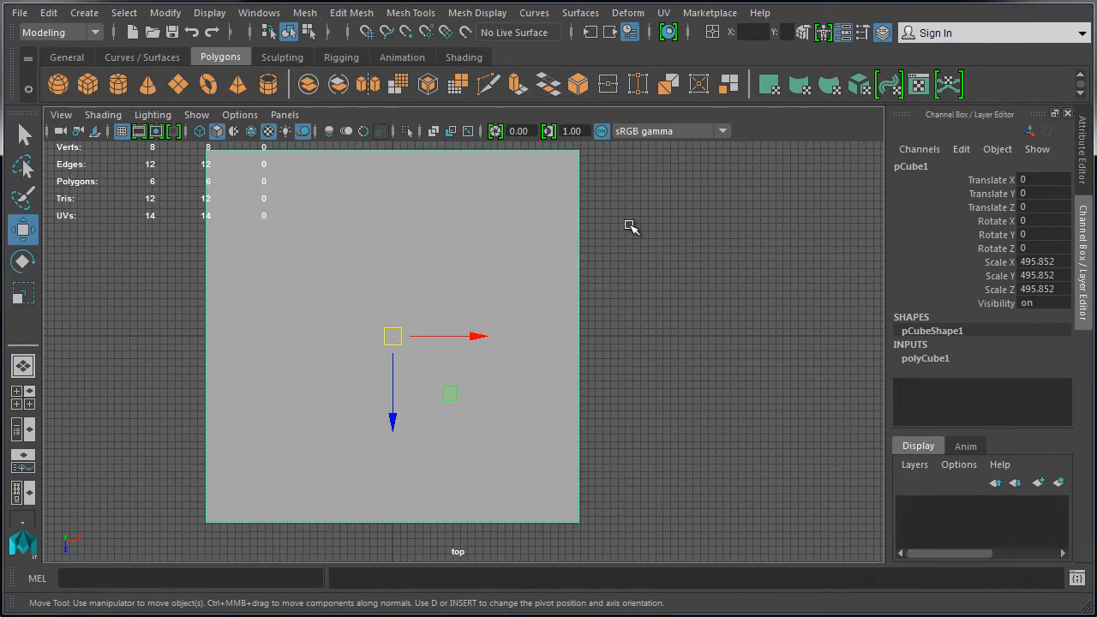
Dolly the top orthographic view in closer over the cube
drag(630, 228, 712, 248)
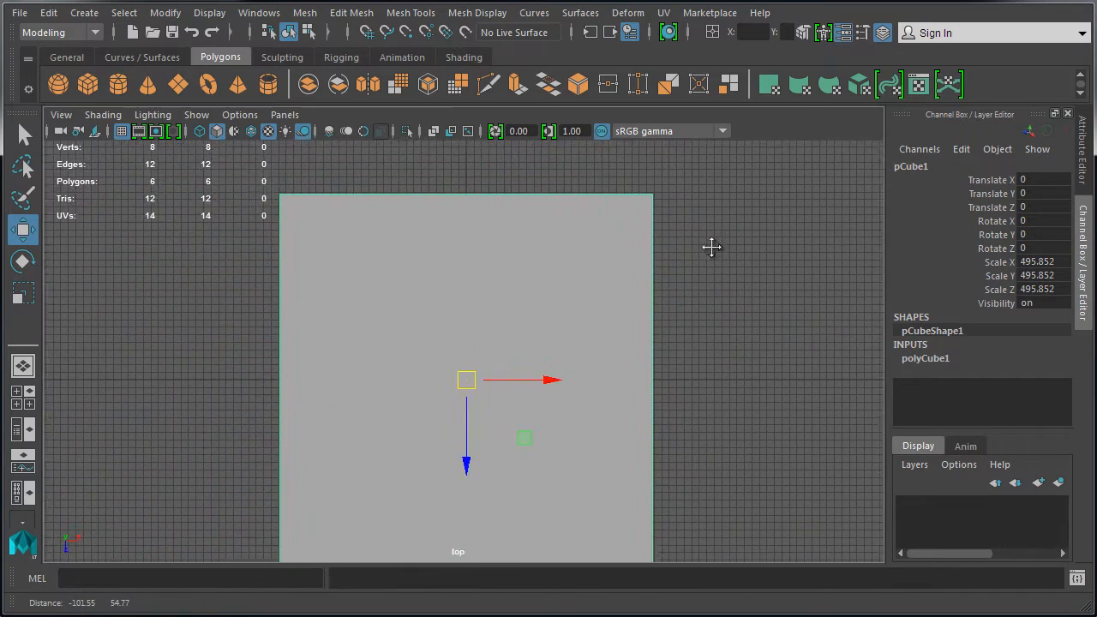